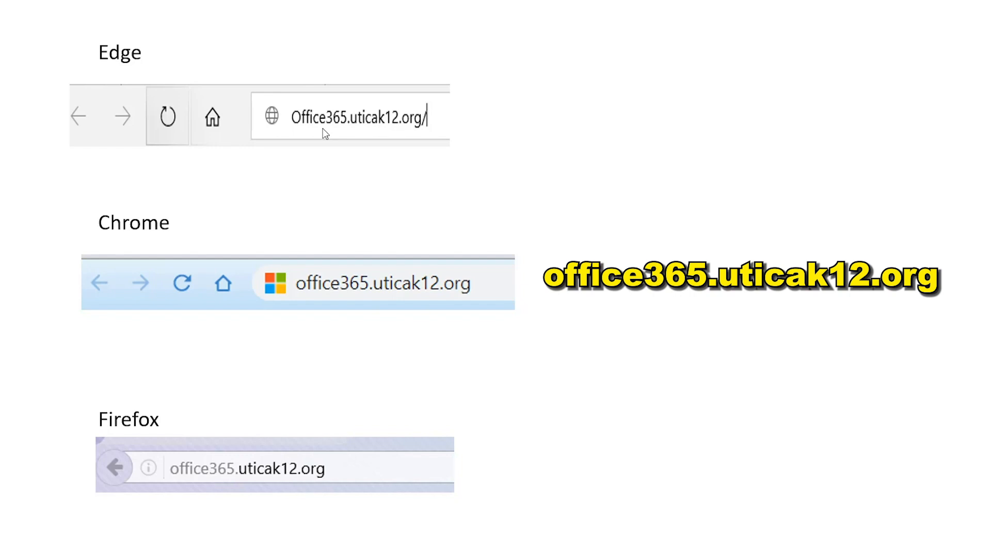
mouse_move(371, 134)
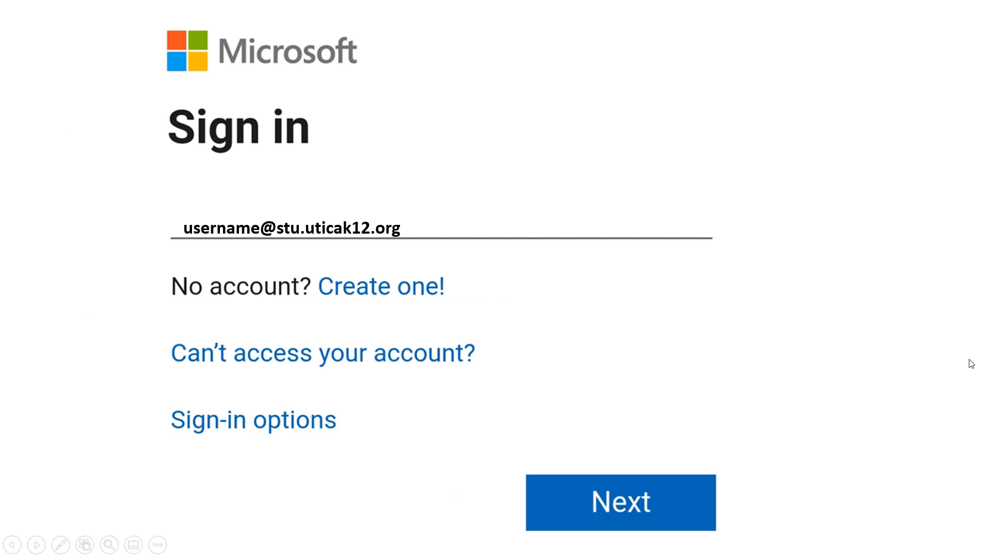
mouse_move(955, 358)
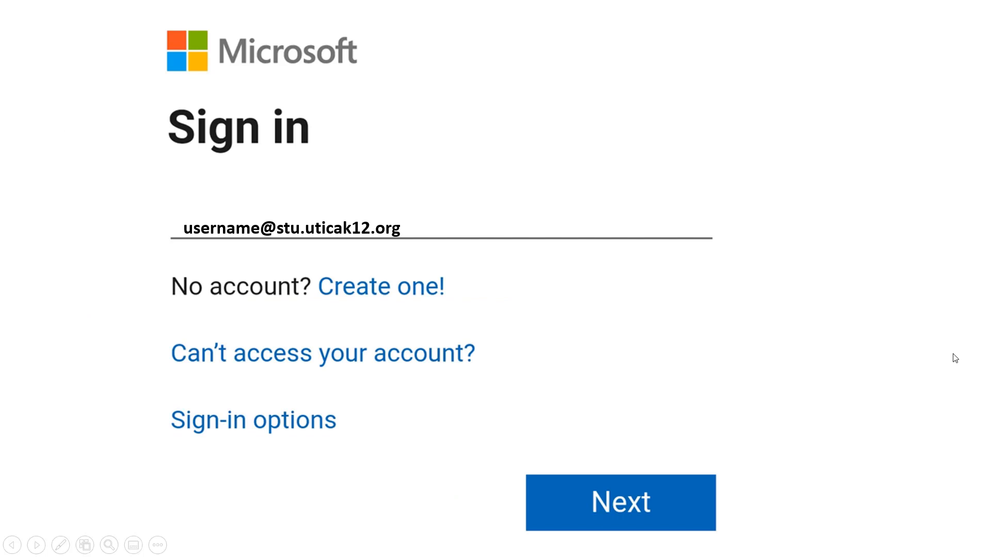
mouse_move(891, 348)
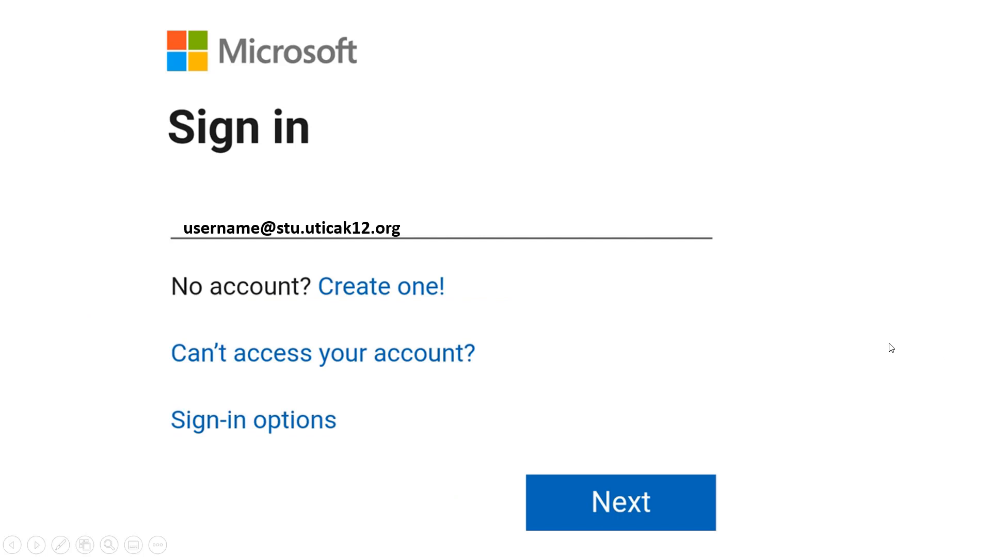
mouse_move(845, 348)
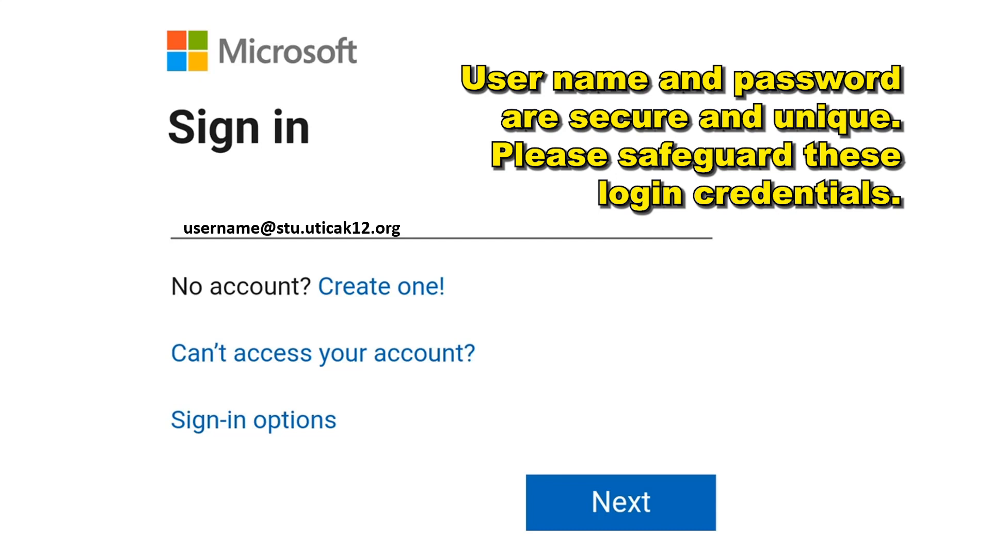
mouse_move(820, 346)
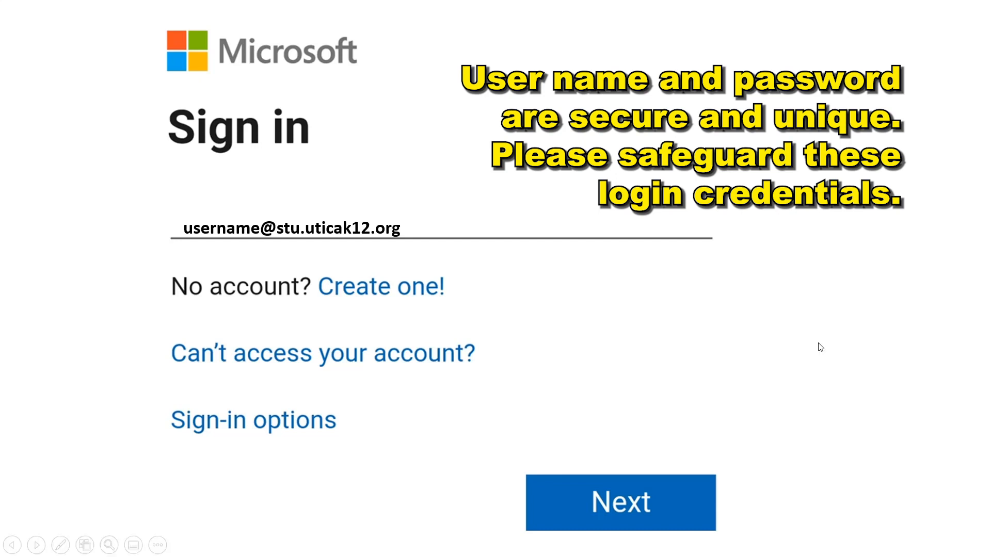
mouse_move(641, 345)
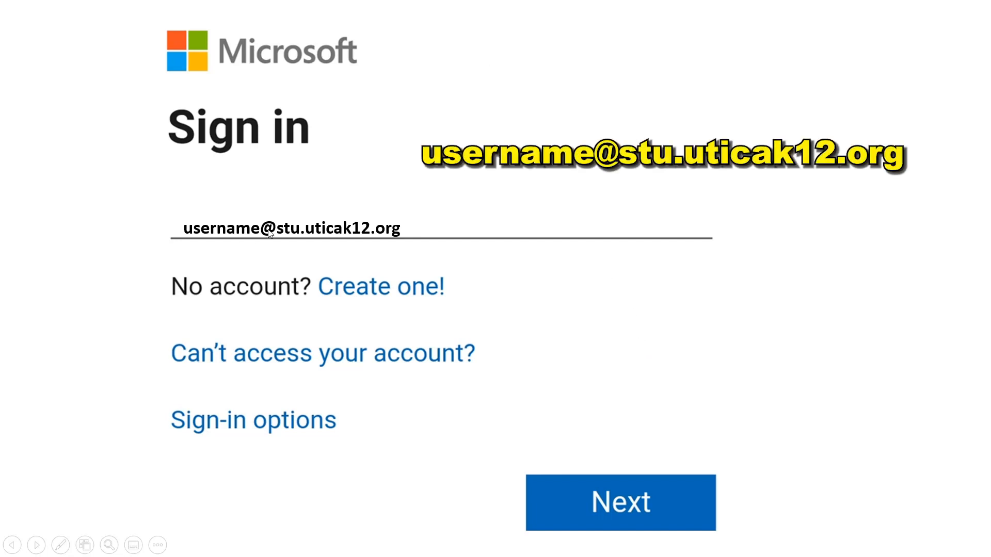
mouse_move(297, 238)
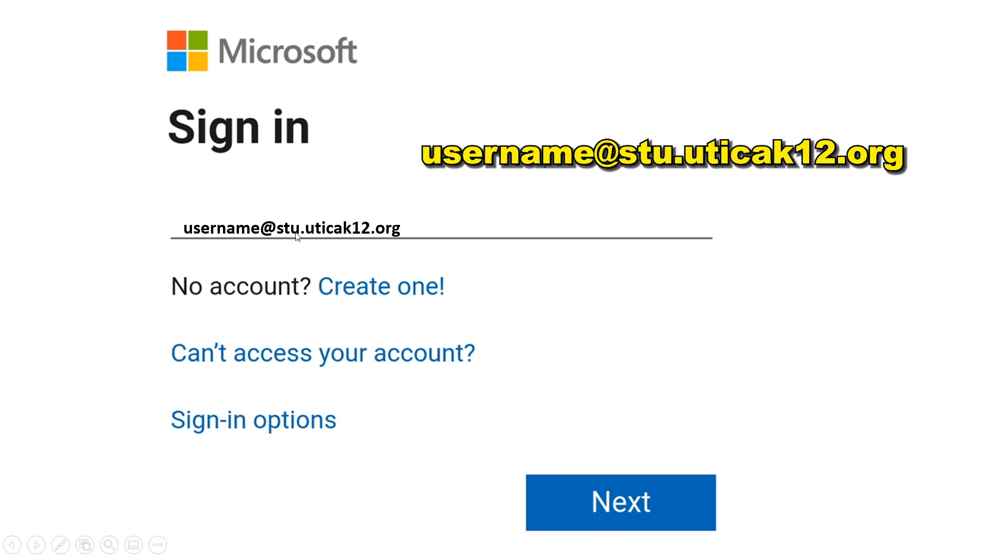
mouse_move(399, 240)
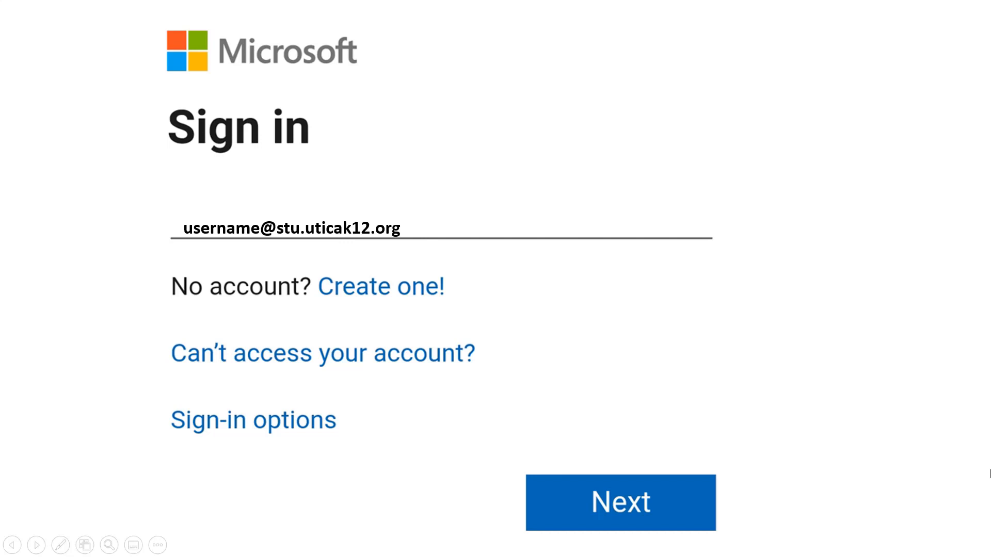
mouse_move(961, 478)
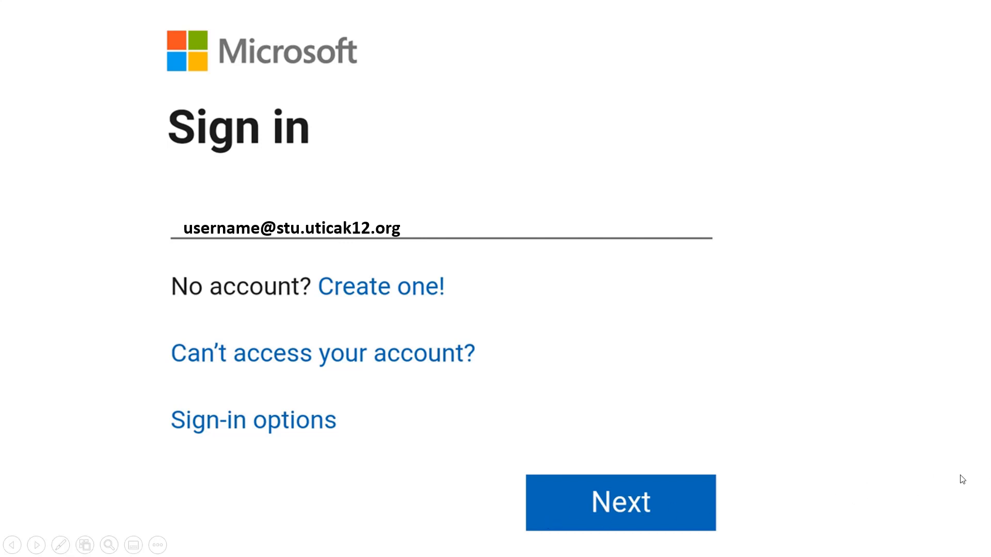
Continue from the entered student username to the password step with Next
left_click(620, 503)
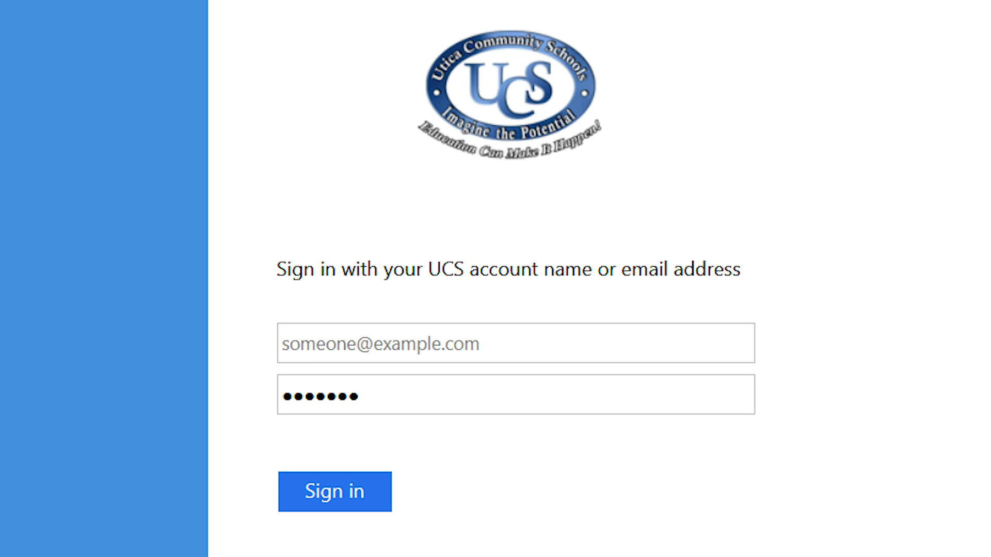
Submit the school account password on the UCS sign-in page
left_click(333, 492)
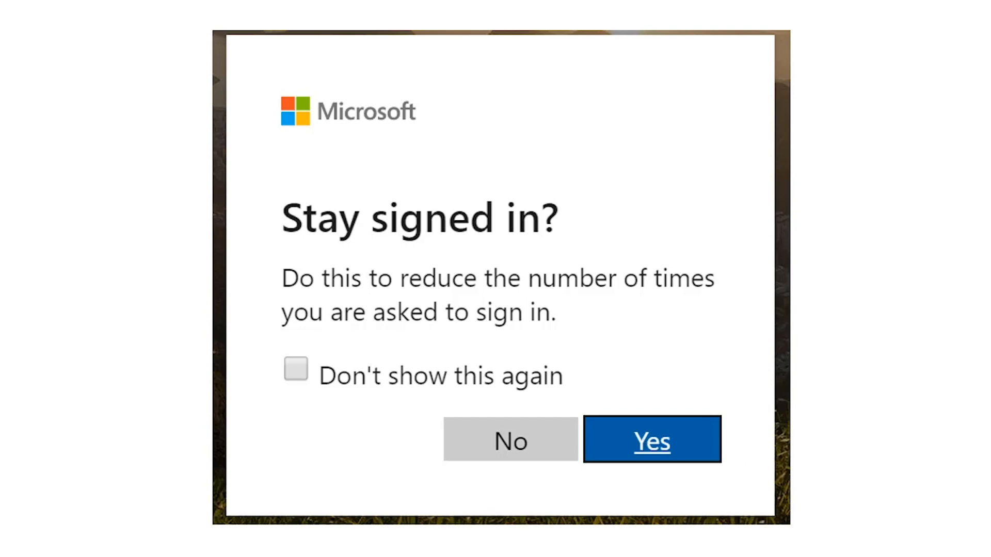
Answer the Stay signed in? prompt to finish signing in
left_click(651, 440)
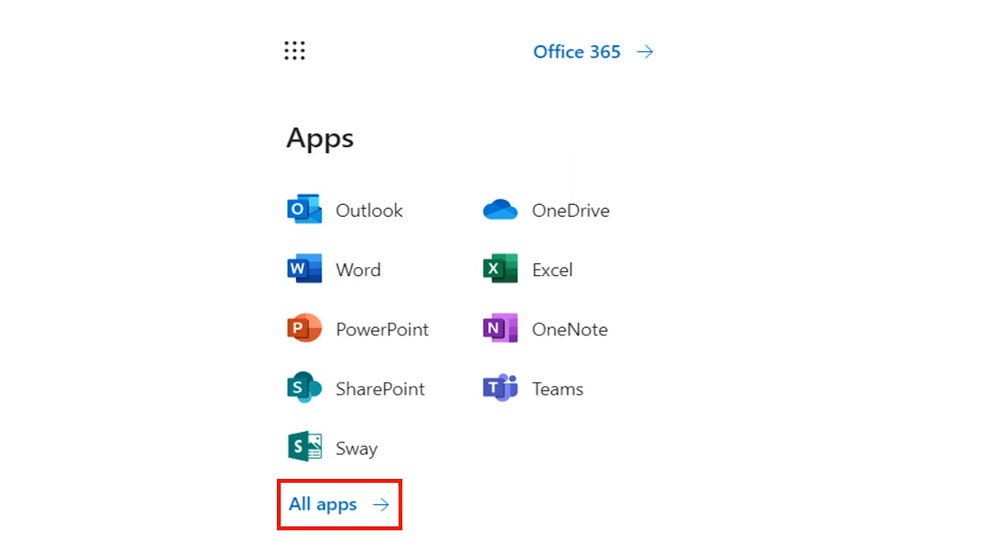
mouse_move(948, 386)
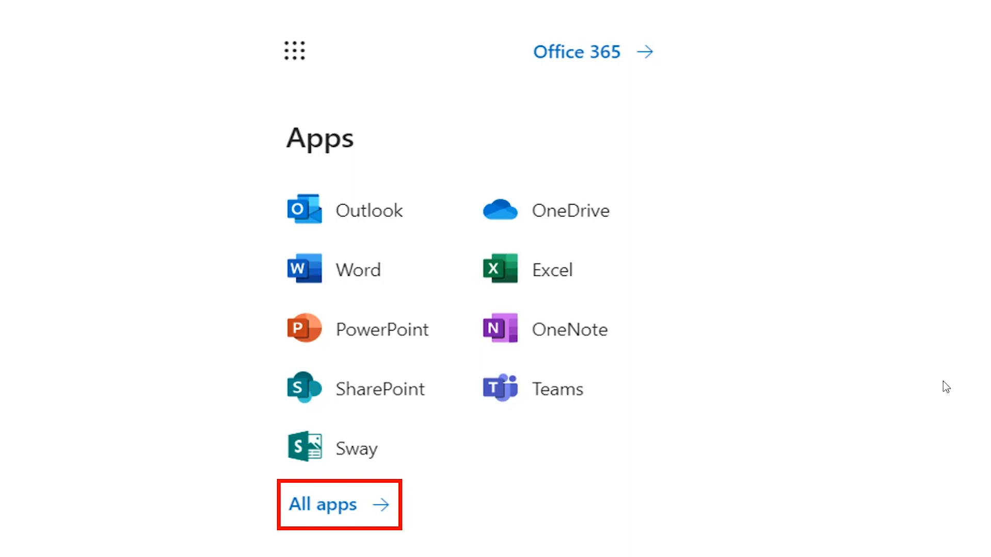
mouse_move(748, 471)
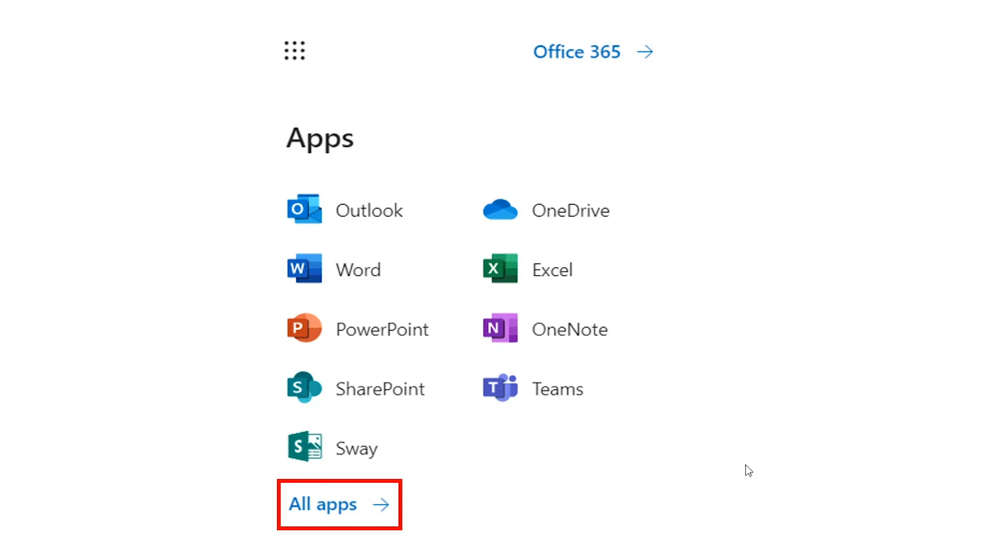
mouse_move(329, 277)
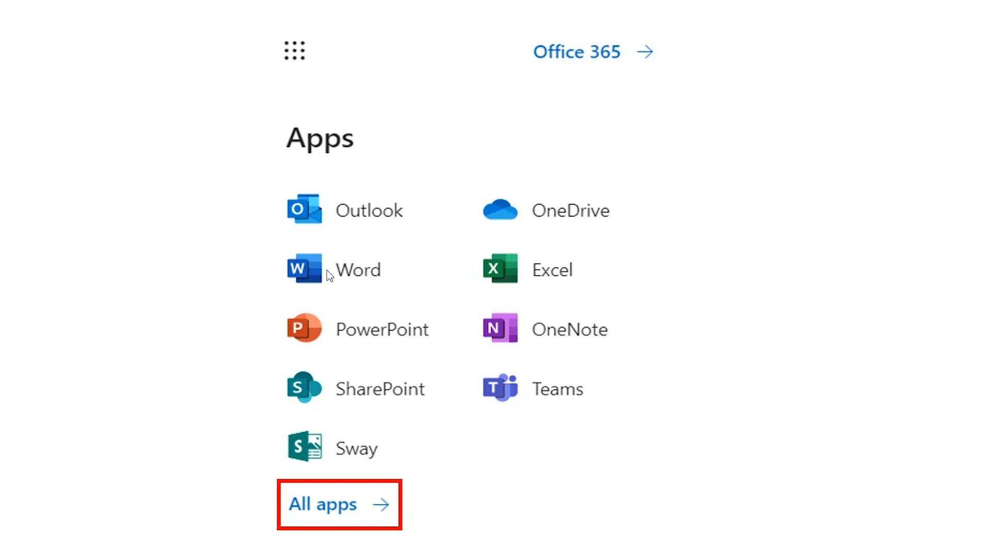
mouse_move(549, 276)
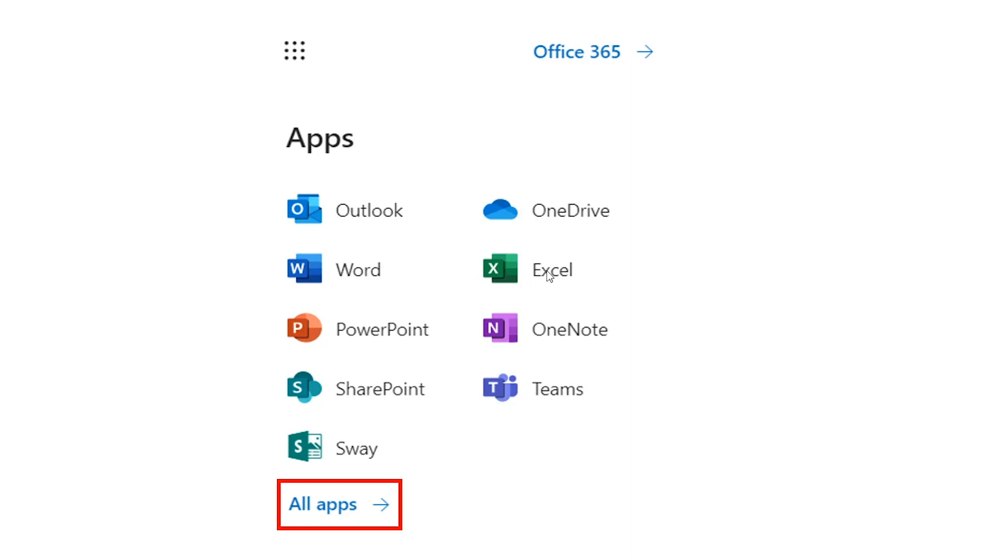
mouse_move(557, 342)
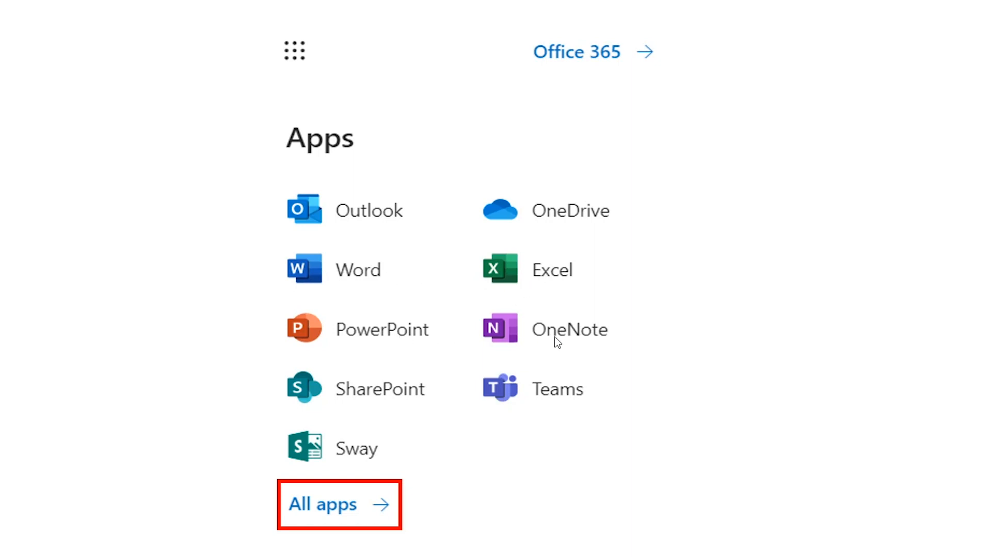
mouse_move(373, 221)
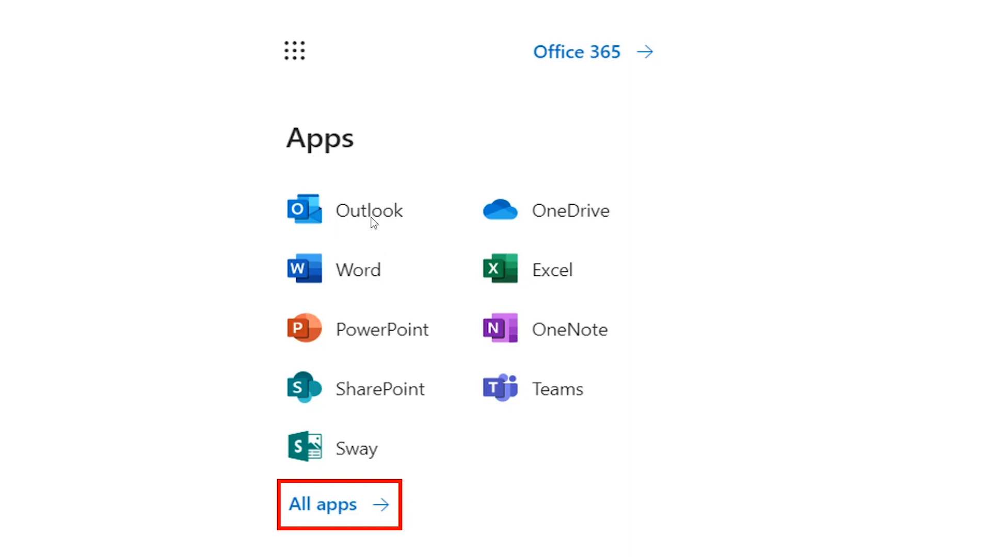
mouse_move(329, 513)
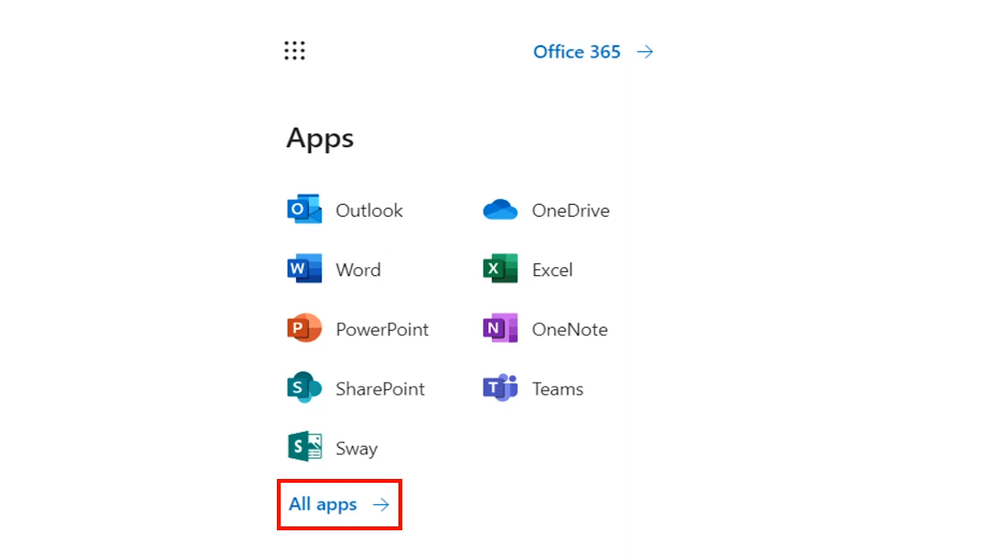
Show All apps from the launcher so Schoology appears in the list
left_click(340, 504)
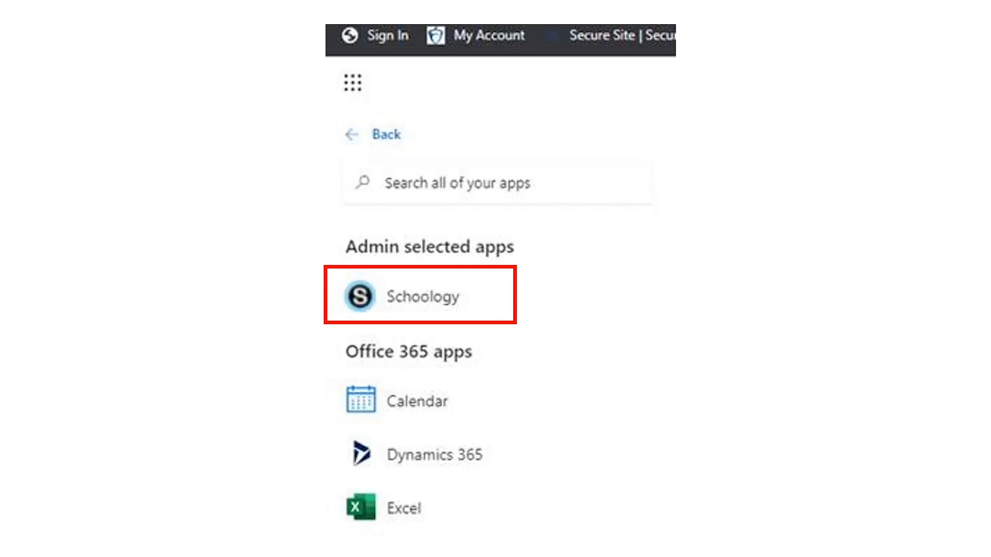
mouse_move(498, 387)
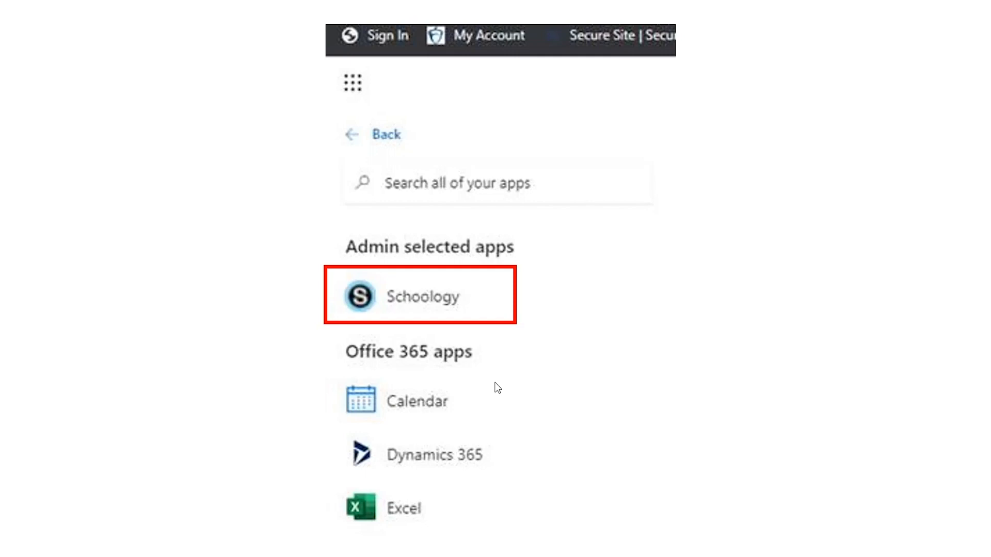
mouse_move(432, 283)
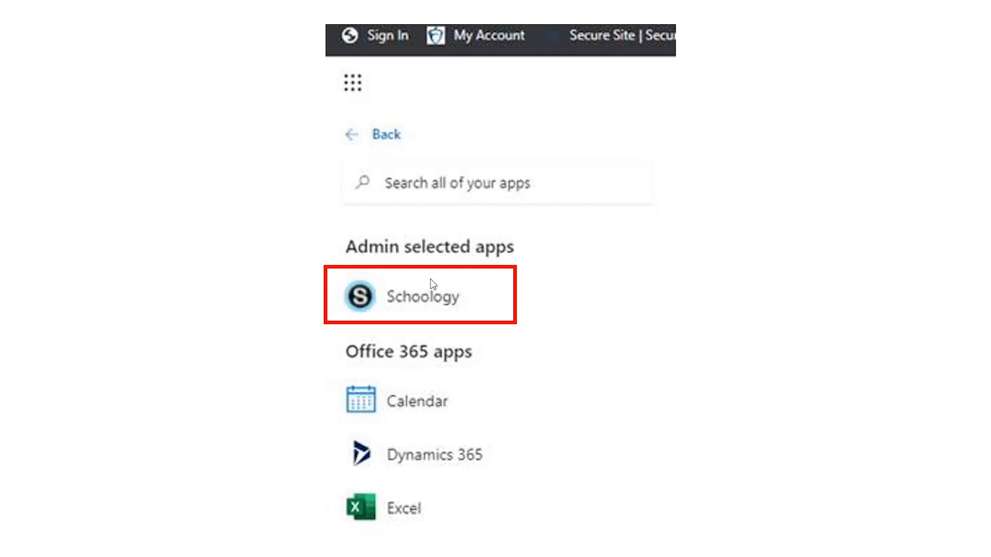